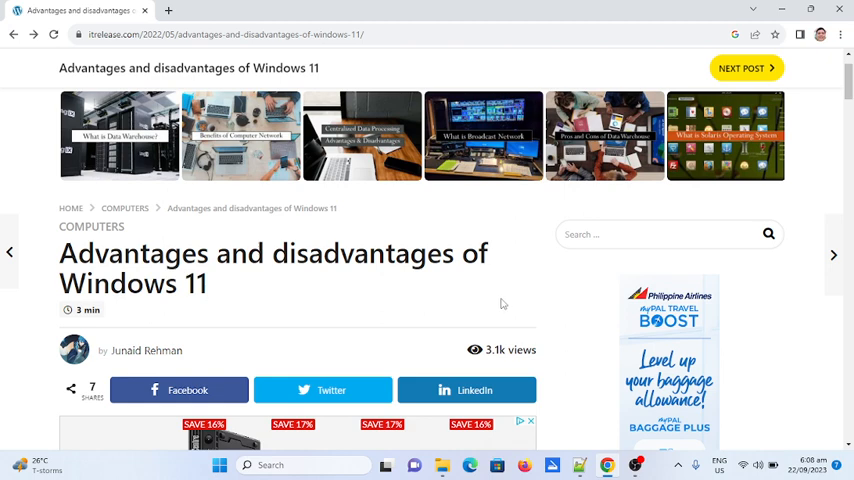
pyautogui.moveTo(398, 288)
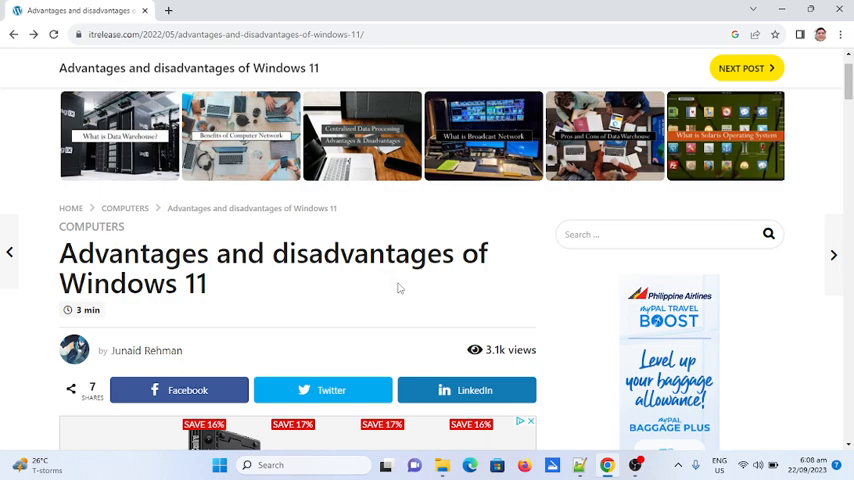
pyautogui.scroll(-3)
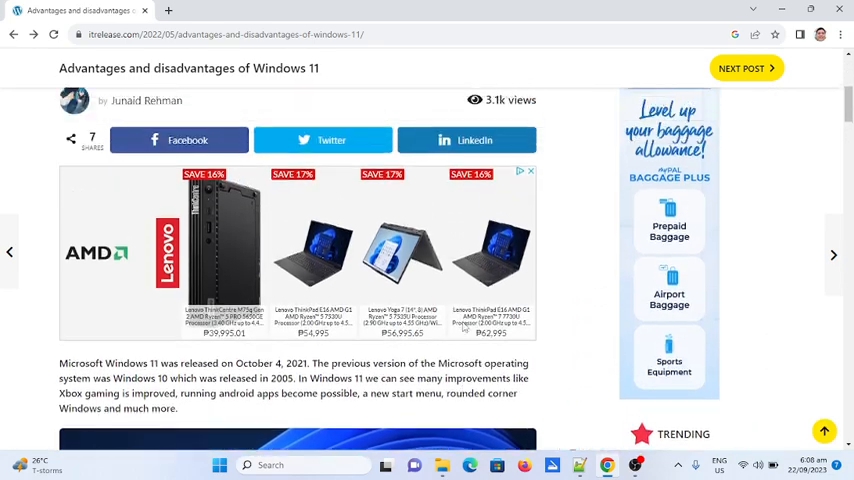
pyautogui.scroll(-3)
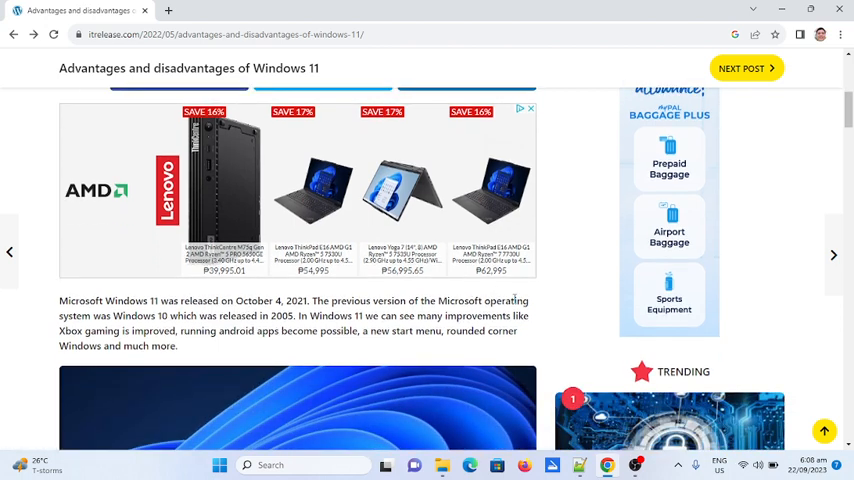
pyautogui.moveTo(575, 285)
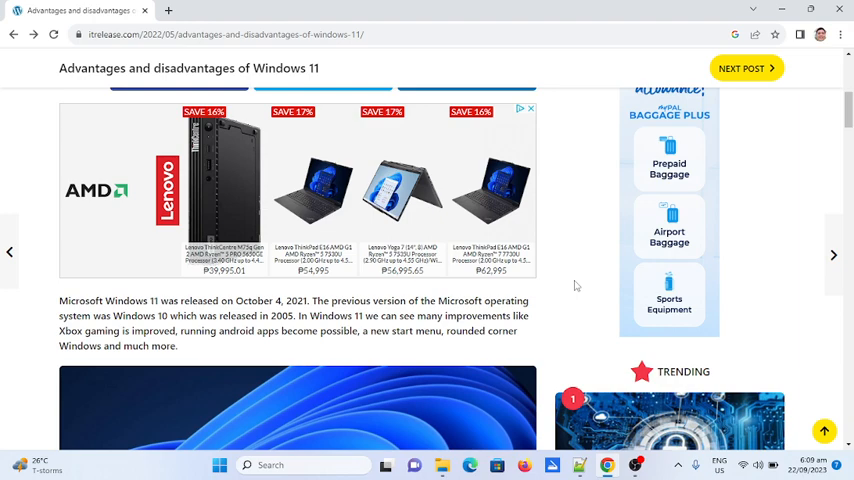
pyautogui.scroll(-3)
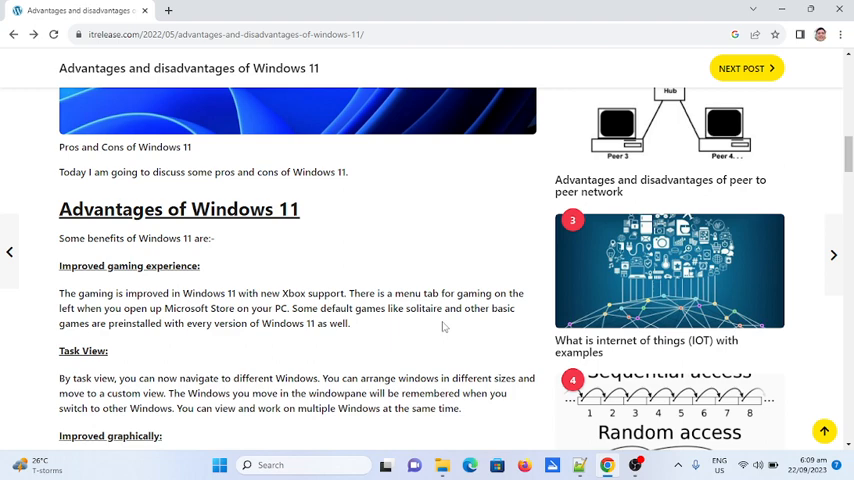
pyautogui.scroll(-3)
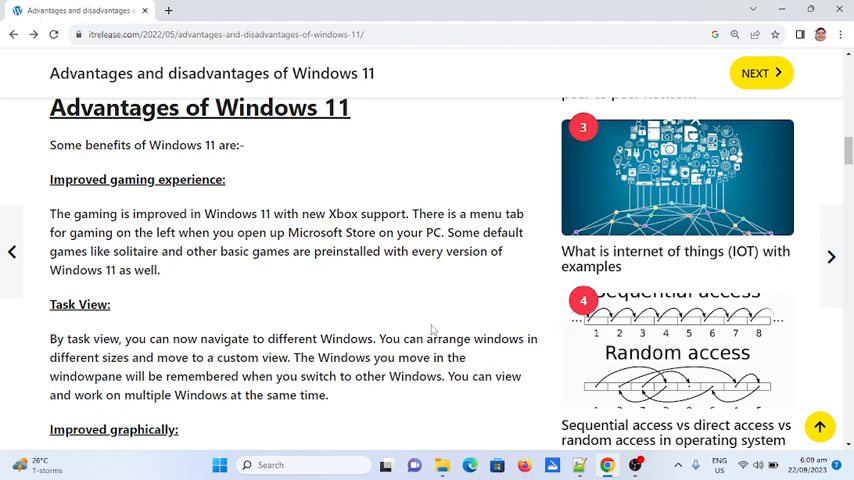
pyautogui.scroll(-3)
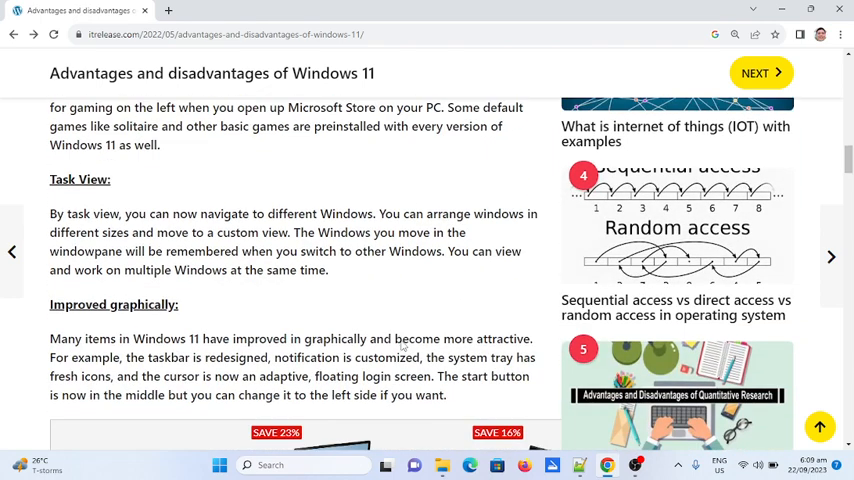
pyautogui.scroll(-3)
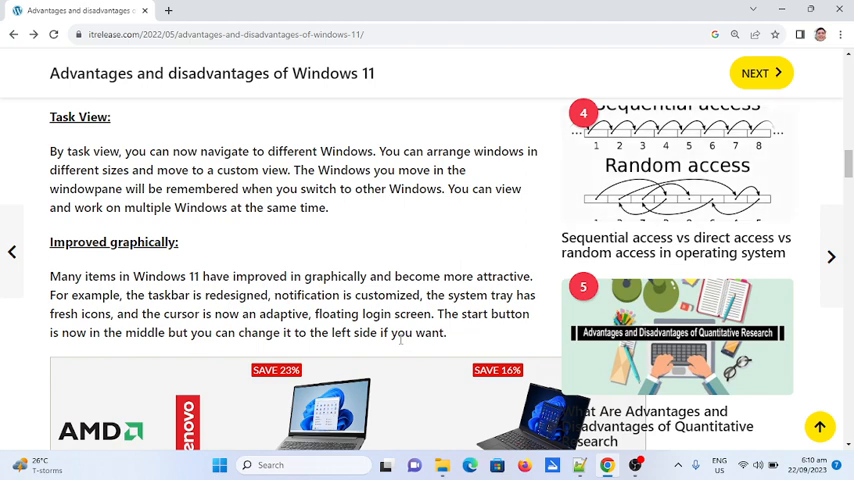
pyautogui.scroll(-3)
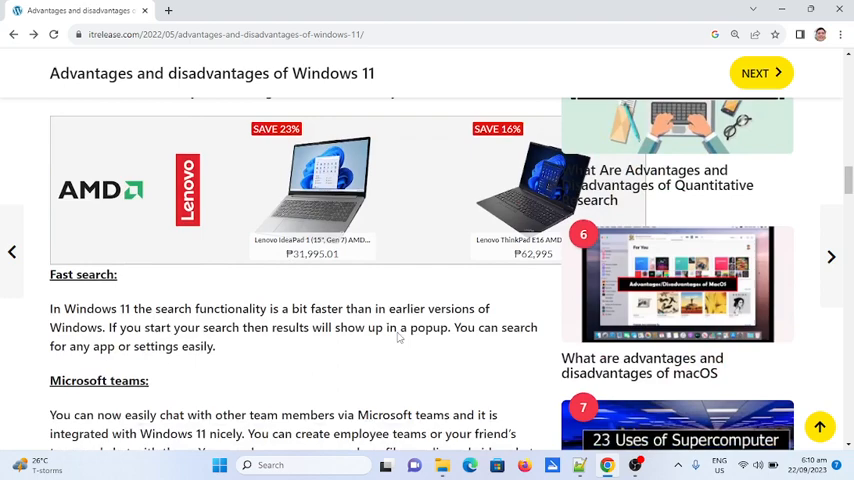
pyautogui.scroll(-3)
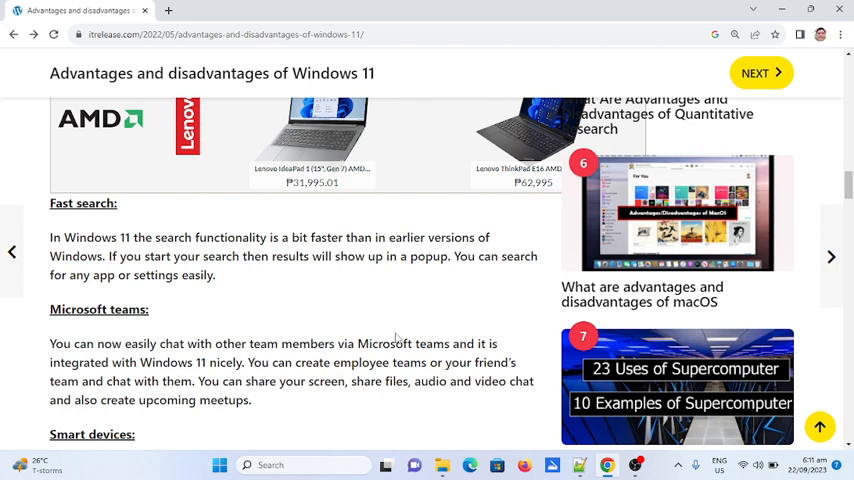
pyautogui.scroll(-3)
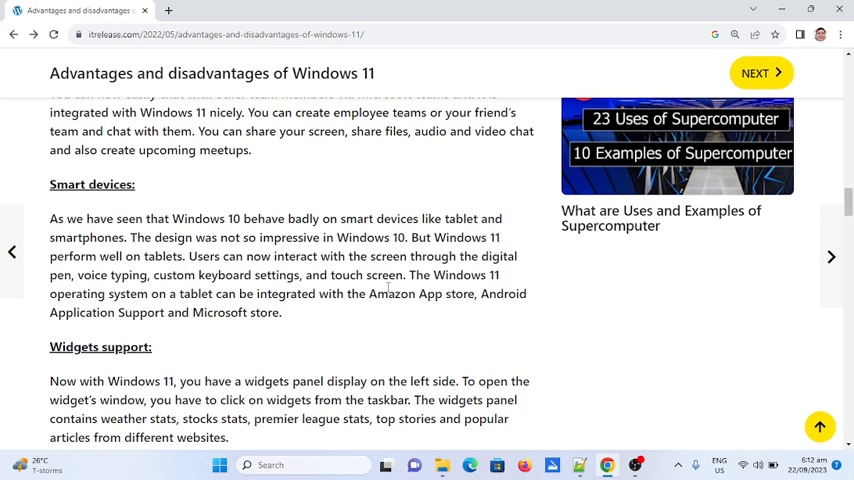
pyautogui.scroll(-3)
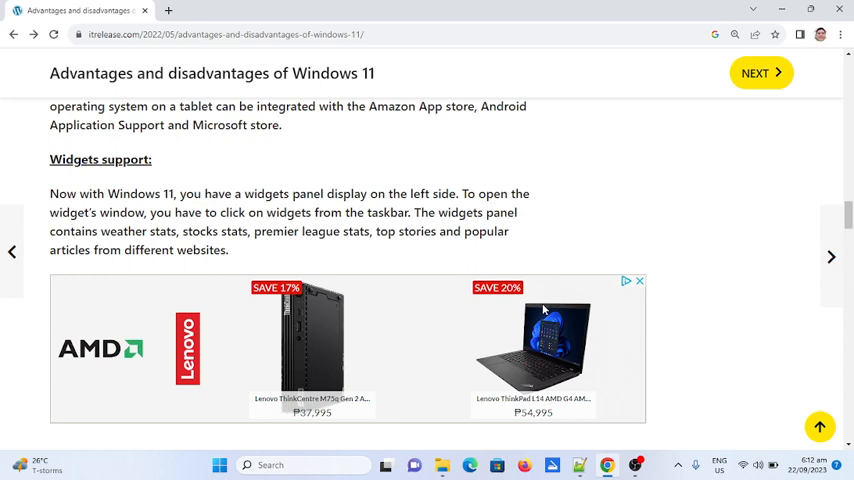
pyautogui.scroll(-3)
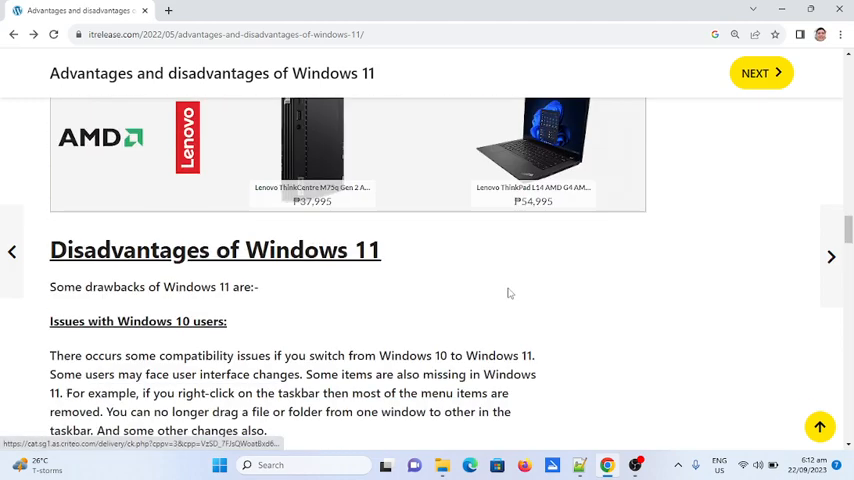
pyautogui.scroll(-3)
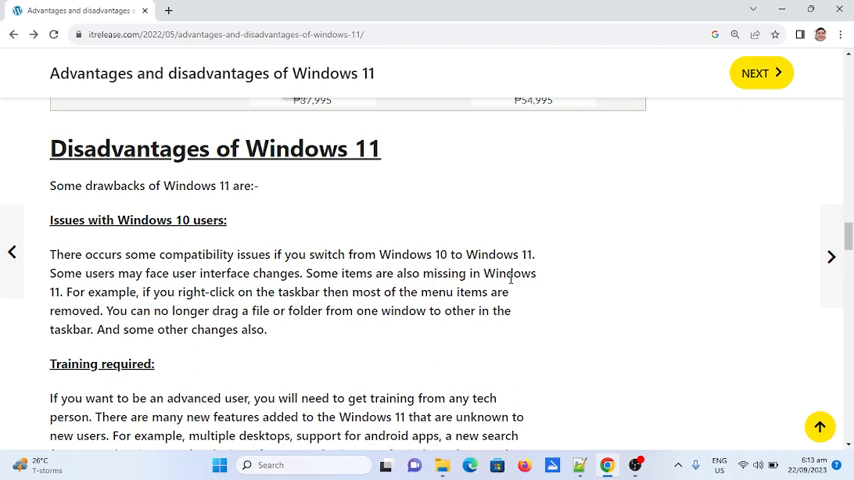
pyautogui.scroll(-3)
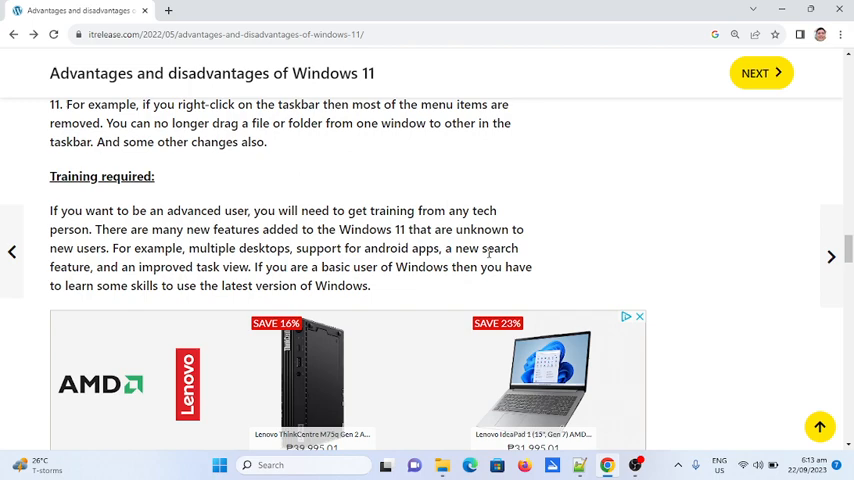
pyautogui.scroll(-3)
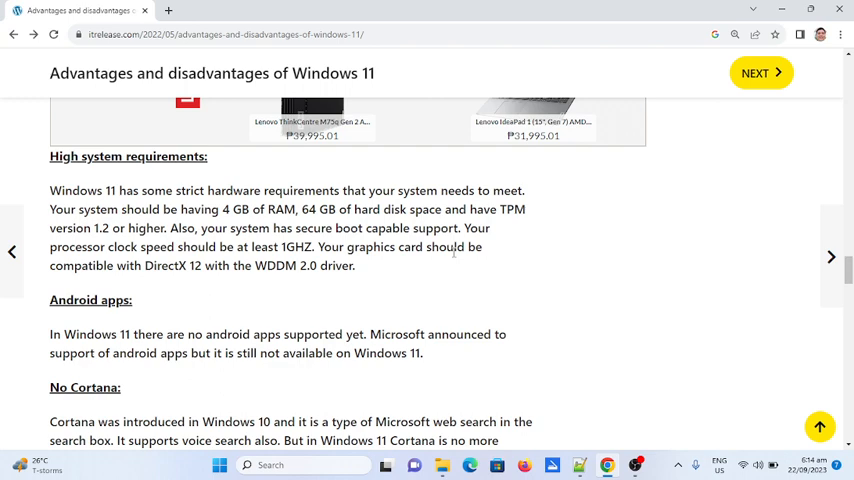
pyautogui.scroll(-3)
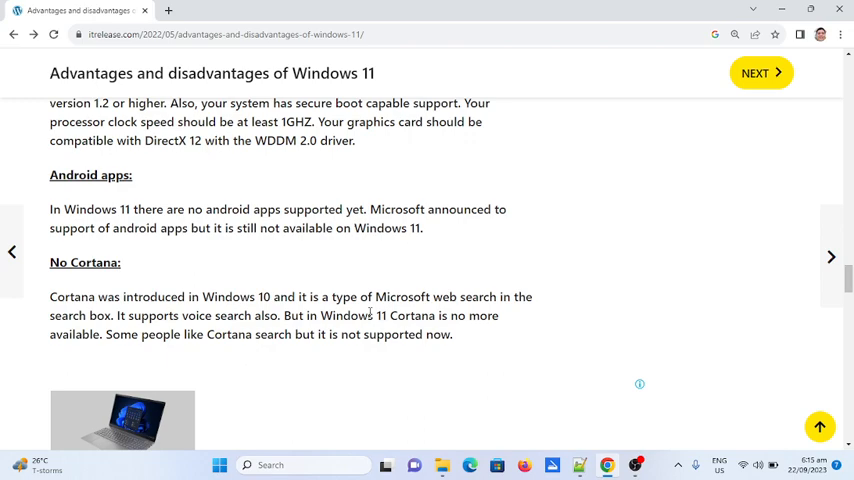
pyautogui.scroll(-3)
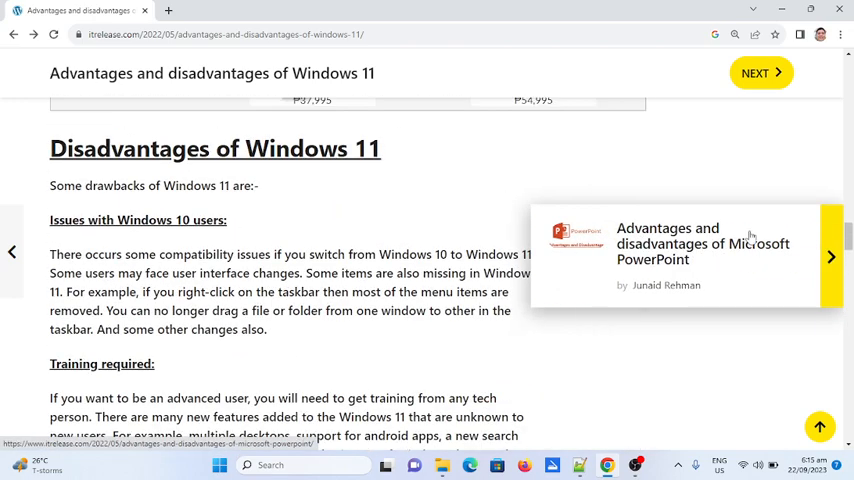
pyautogui.scroll(-3)
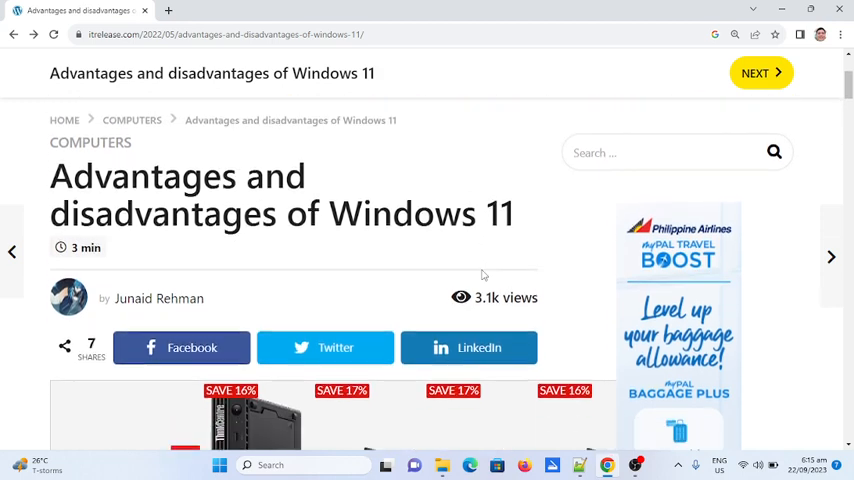
pyautogui.scroll(-3)
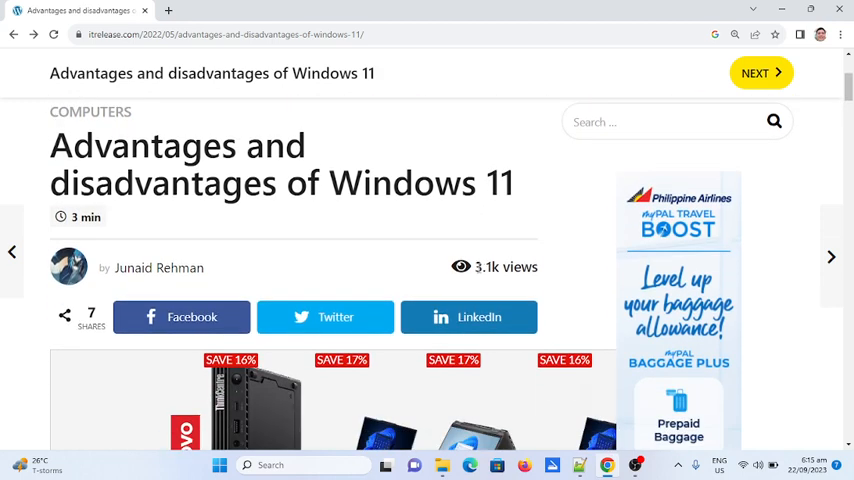
pyautogui.moveTo(483, 266)
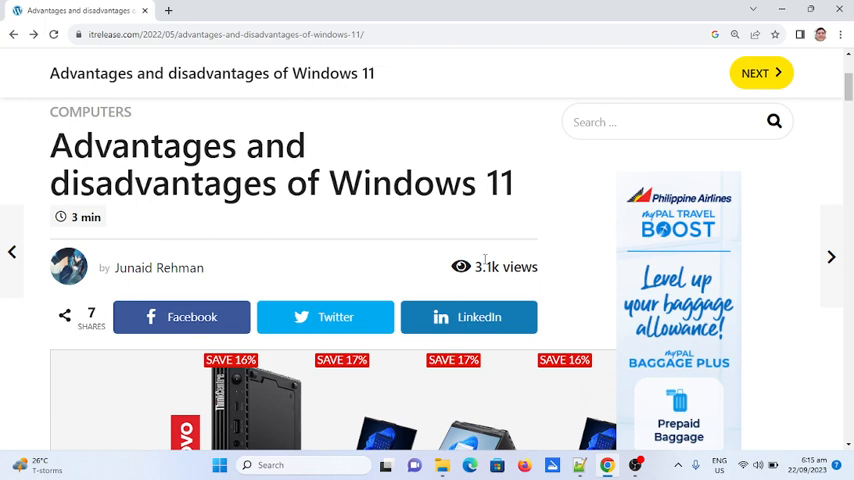
pyautogui.moveTo(484, 258)
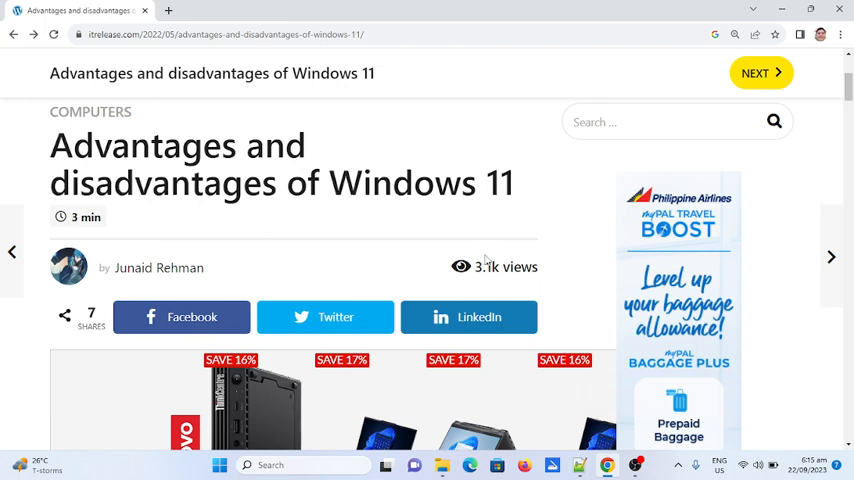